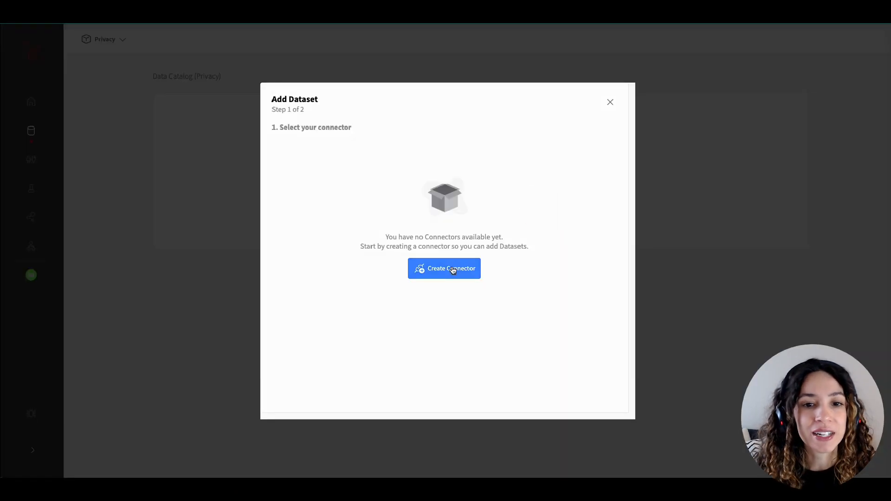
Step: Begin creating a new Google Cloud Storage data connector
{"action": "left_click", "coordinate": [443, 268]}
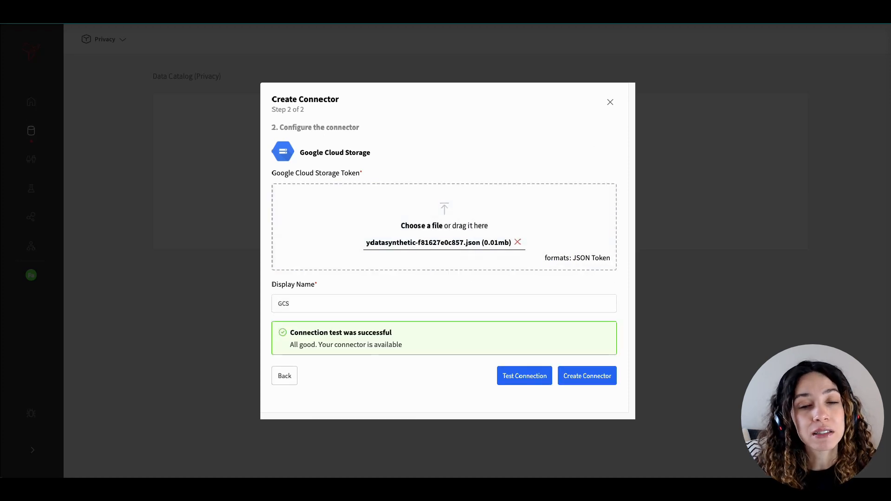
Step: Create the tested GCS connector, then set the dataset file type to CSV with automatic PII detection on
{"action": "left_click", "coordinate": [586, 376]}
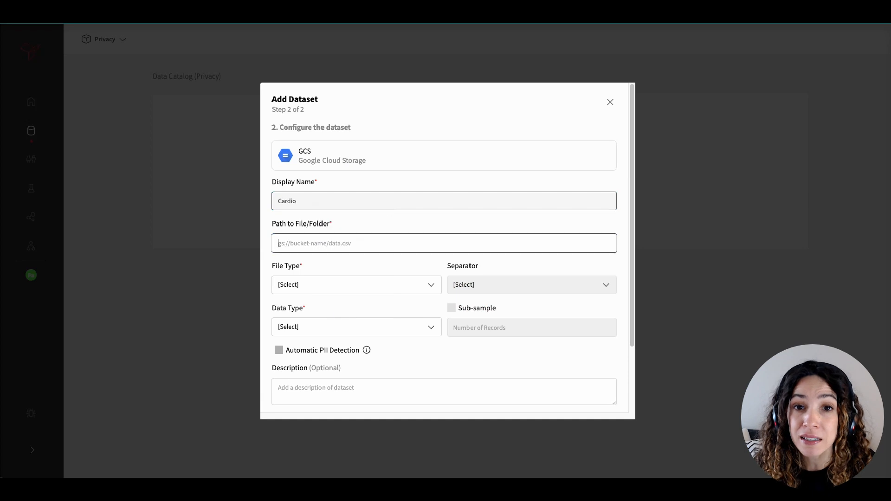
{"action": "left_click", "coordinate": [357, 285]}
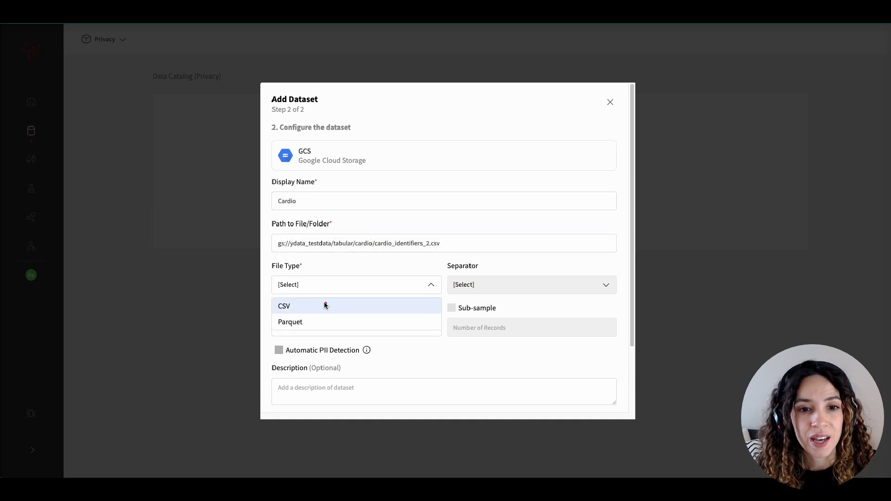
{"action": "left_click", "coordinate": [284, 305]}
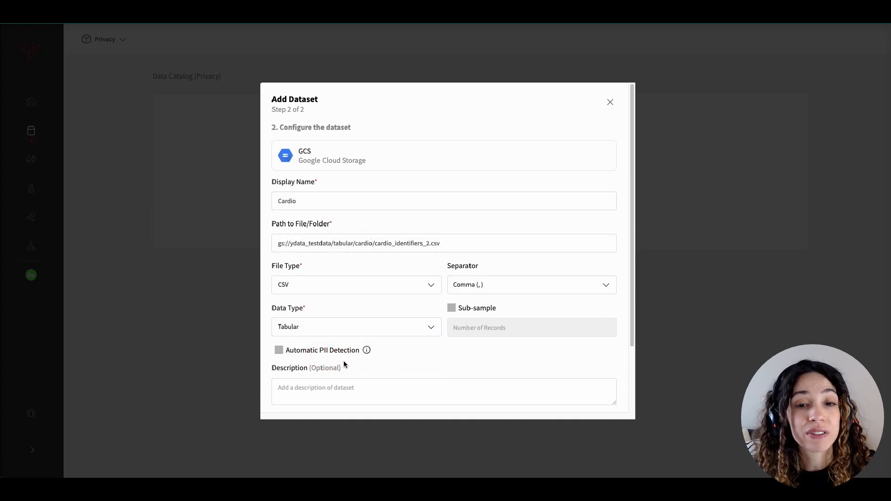
{"action": "left_click", "coordinate": [278, 350]}
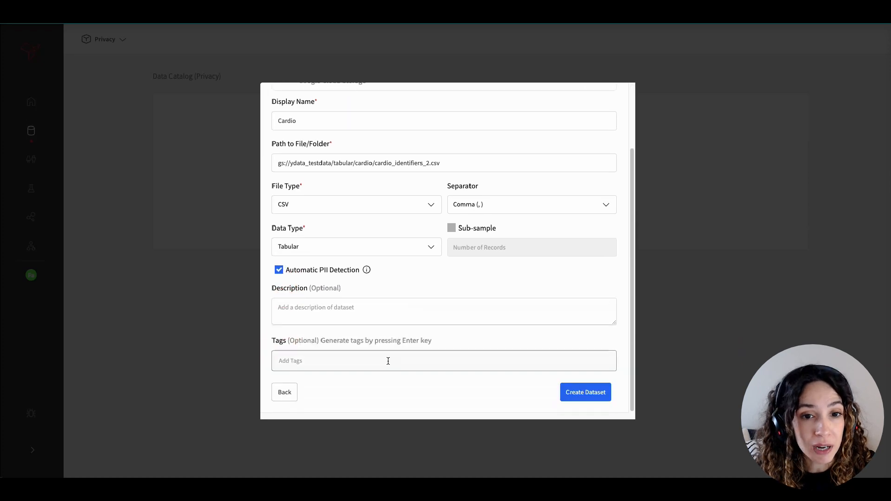
Step: Tag the dataset Healthcare and Patients and create the Cardio dataset
{"action": "type", "text": "Healthcare Cardio"}
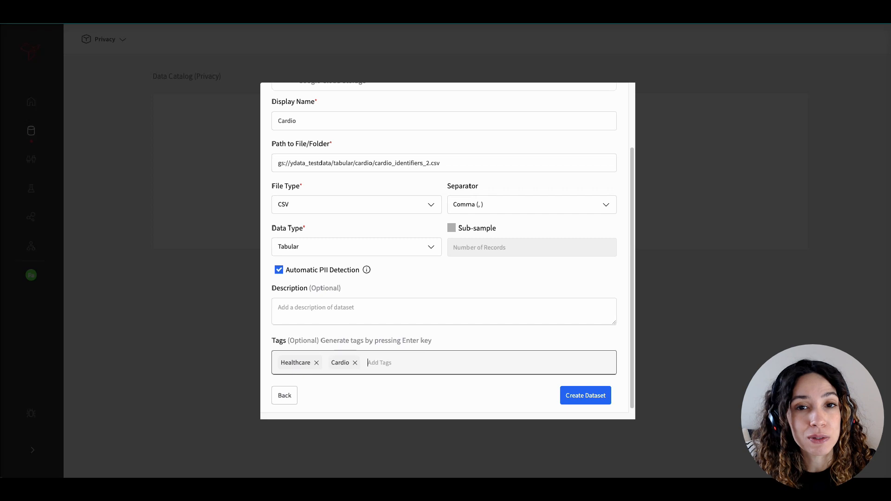
{"action": "type", "text": "Patients"}
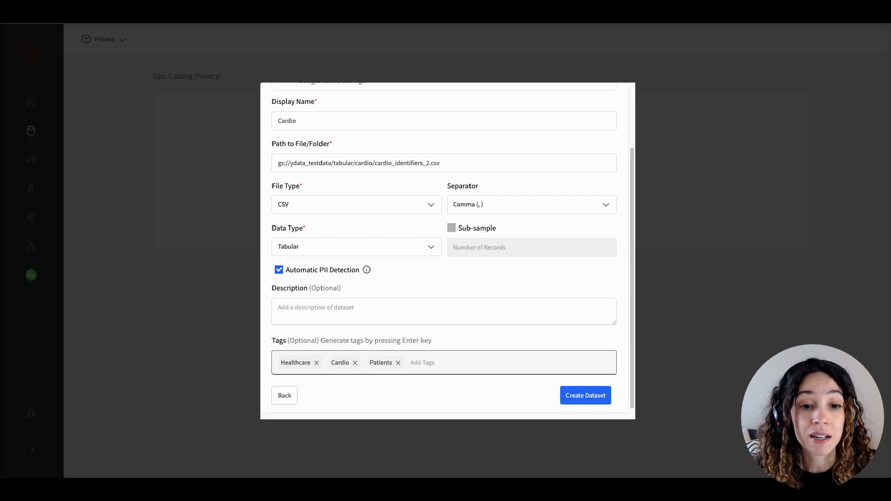
{"action": "left_click", "coordinate": [585, 395]}
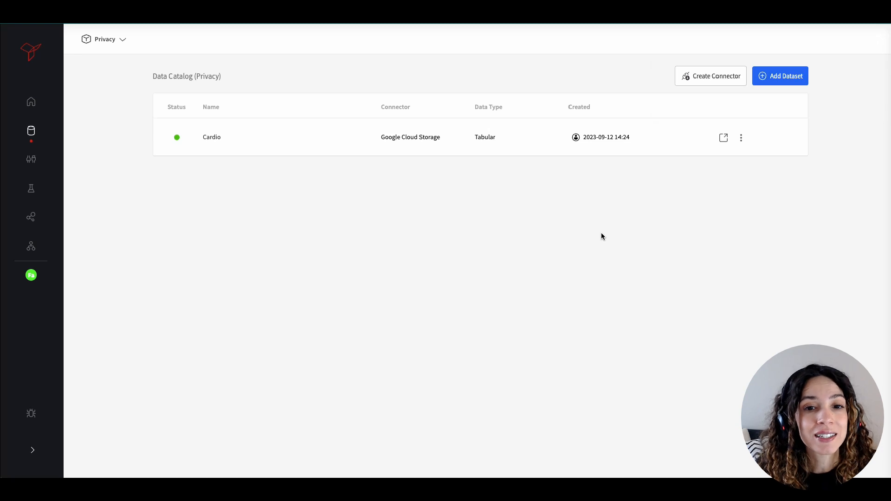
{"action": "mouse_move", "coordinate": [226, 139]}
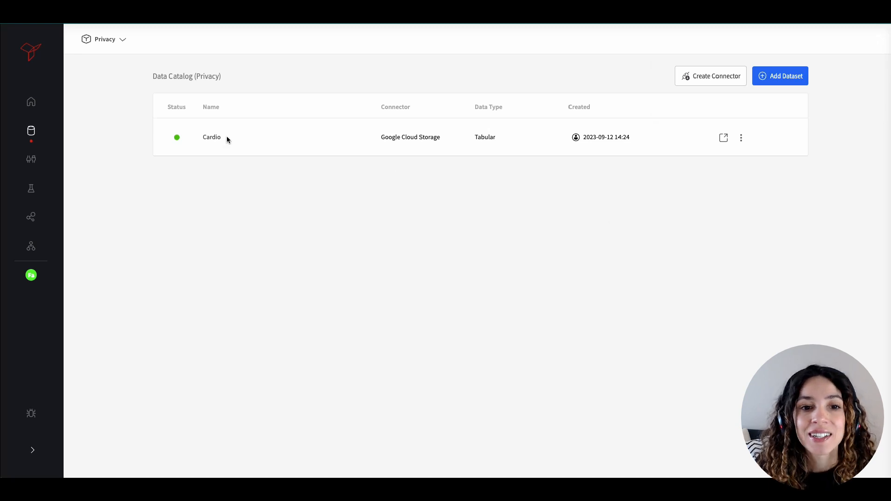
Step: View the Cardio dataset overview, list all its warnings and filter them to skewness
{"action": "left_click", "coordinate": [211, 137]}
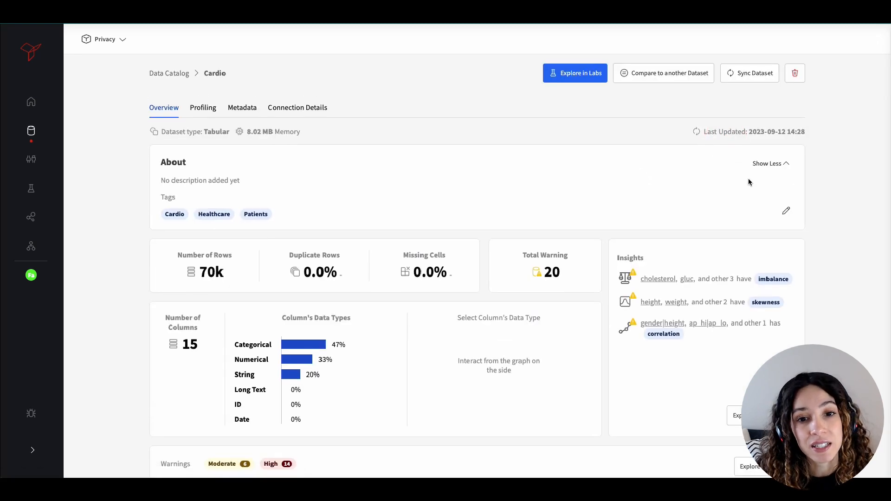
{"action": "scroll", "scroll_direction": "down", "scroll_amount": 3}
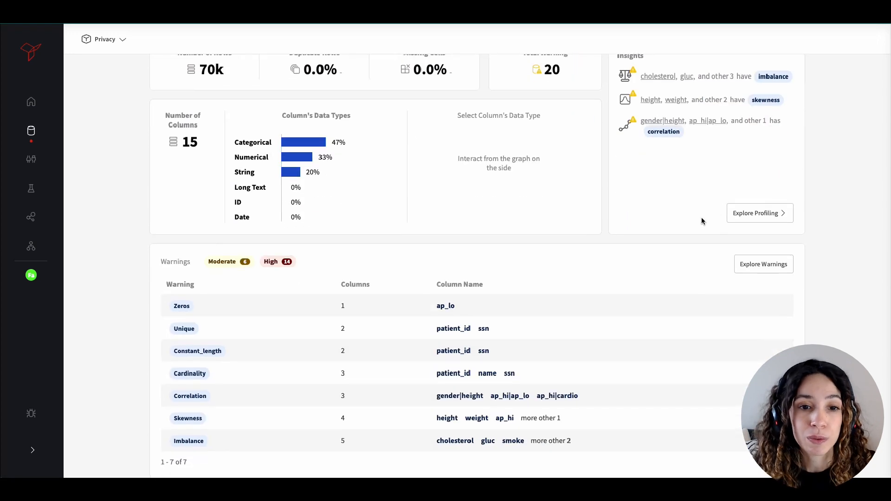
{"action": "scroll", "scroll_direction": "down", "scroll_amount": 3}
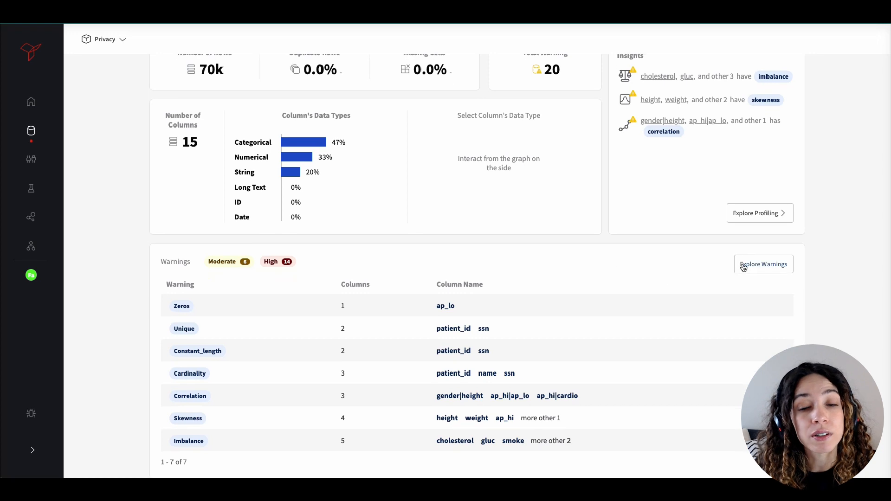
{"action": "left_click", "coordinate": [763, 264]}
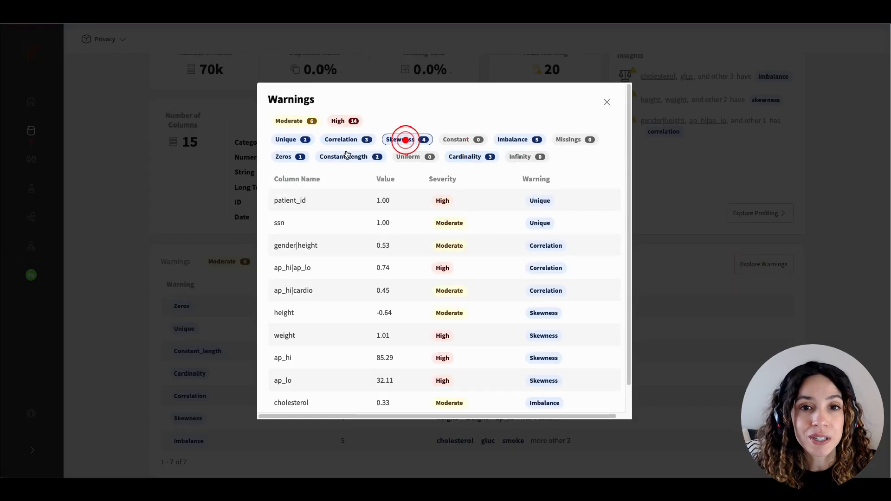
{"action": "left_click", "coordinate": [606, 102]}
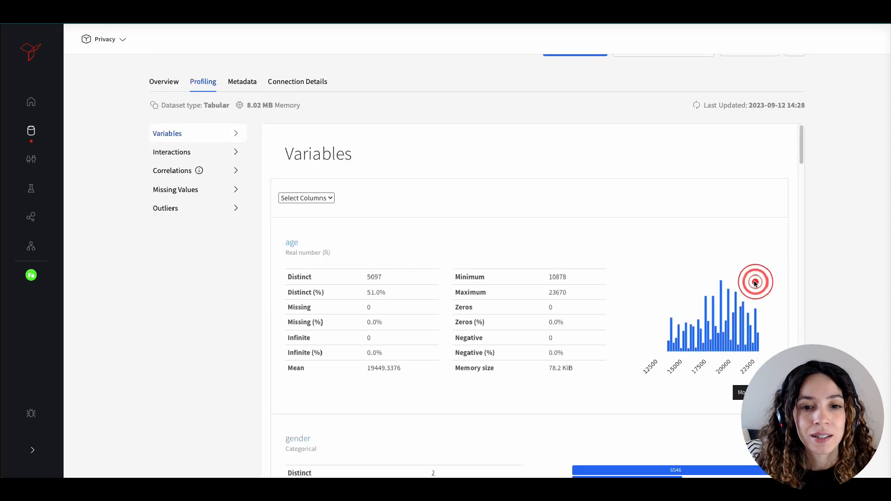
Step: Profile a chosen column and review its extreme values
{"action": "scroll", "scroll_direction": "down", "scroll_amount": 3}
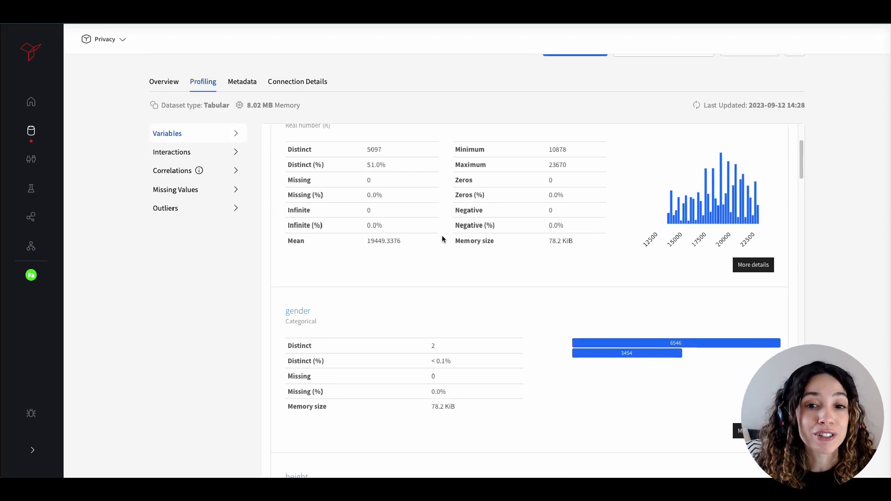
{"action": "left_click", "coordinate": [308, 199]}
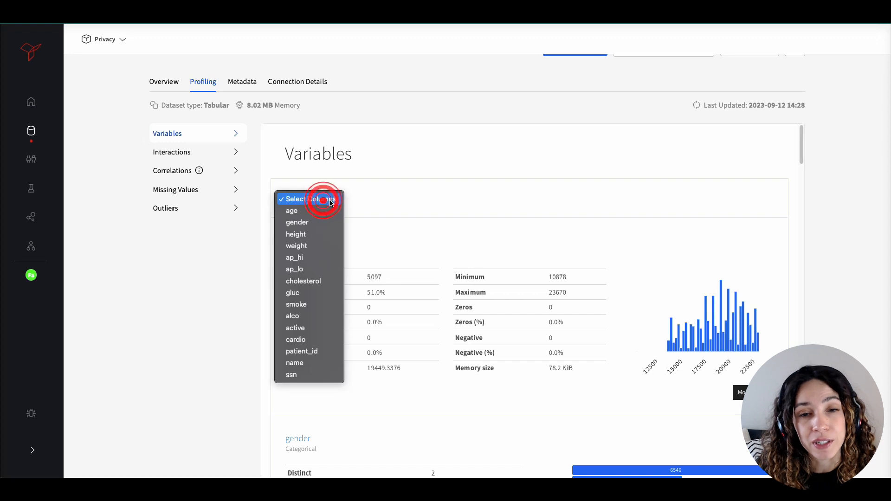
{"action": "left_click", "coordinate": [294, 257]}
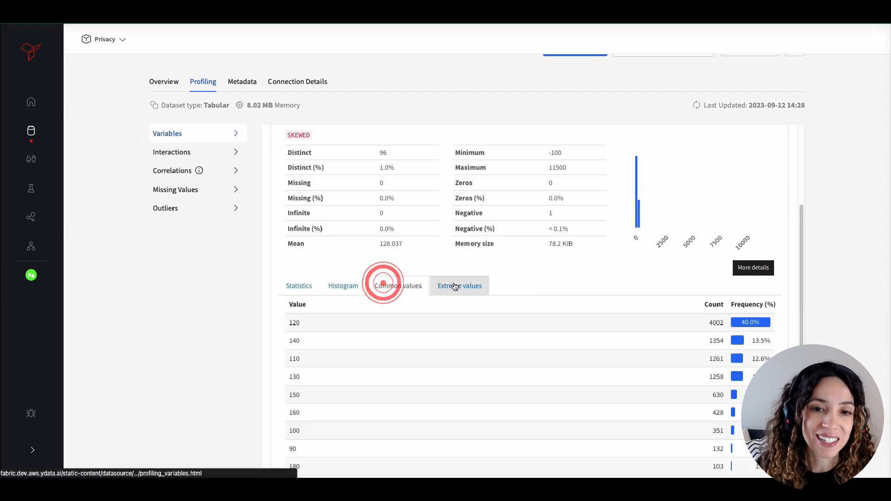
{"action": "left_click", "coordinate": [460, 286]}
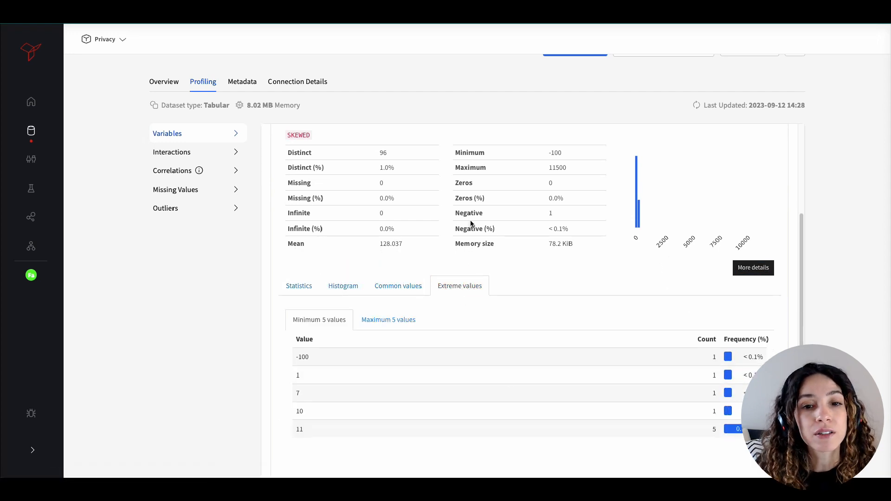
Step: Plot ap_lo against weight in Interactions, then move on to Correlations
{"action": "left_click", "coordinate": [171, 151]}
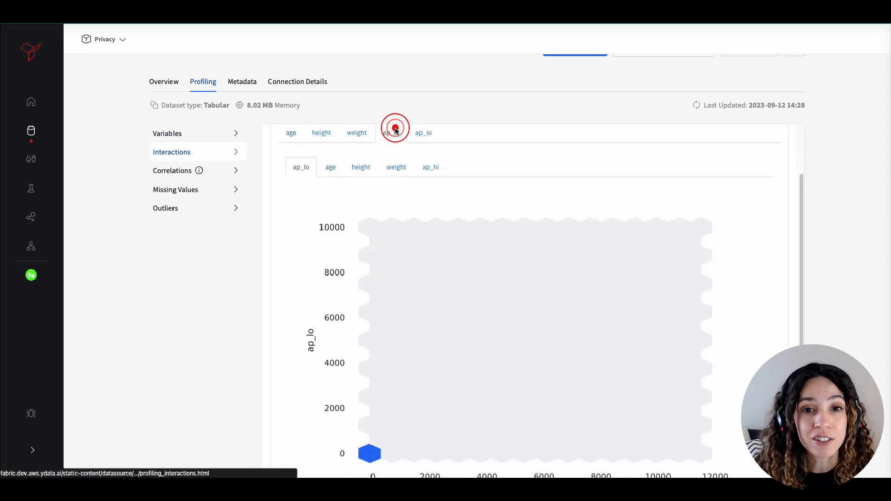
{"action": "left_click", "coordinate": [356, 133]}
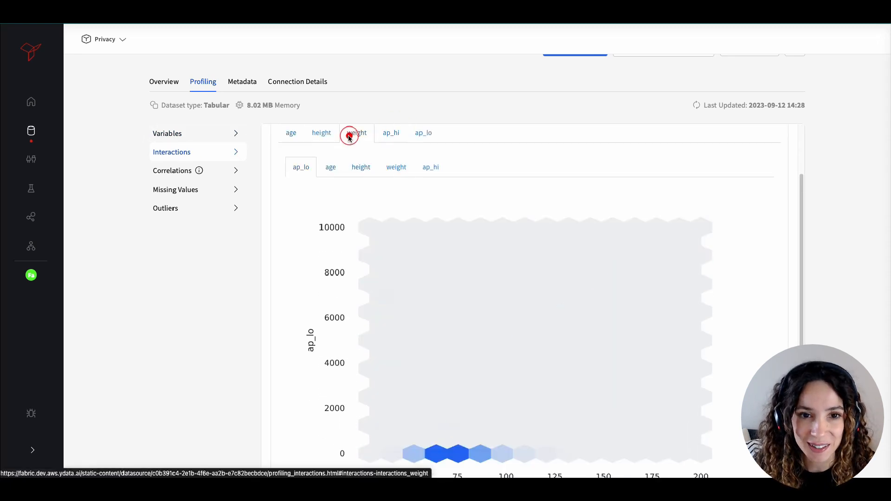
{"action": "left_click", "coordinate": [173, 170]}
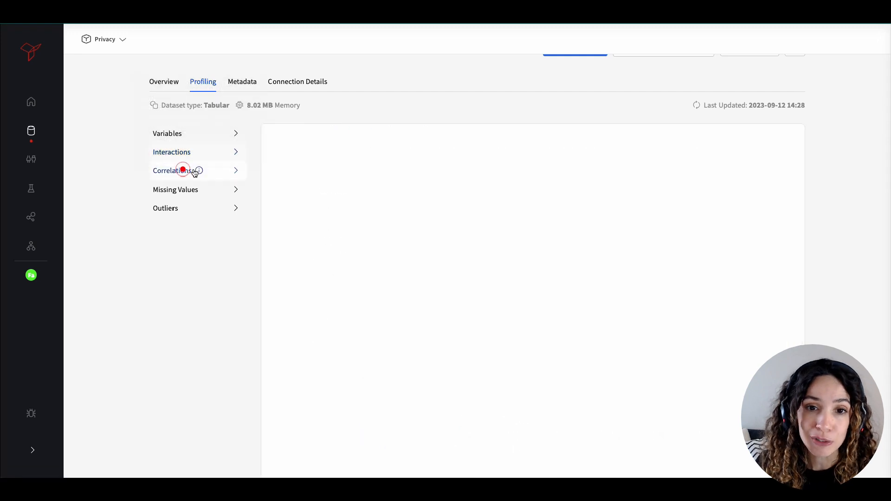
Step: Correlate ap_lo, ap_hi, weight and height as a bar plot with cardio as target
{"action": "left_click", "coordinate": [173, 171]}
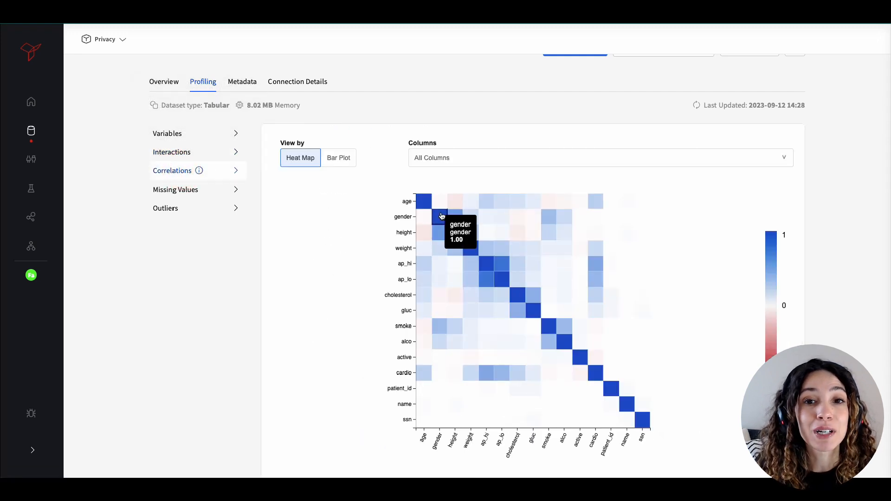
{"action": "left_click", "coordinate": [599, 158]}
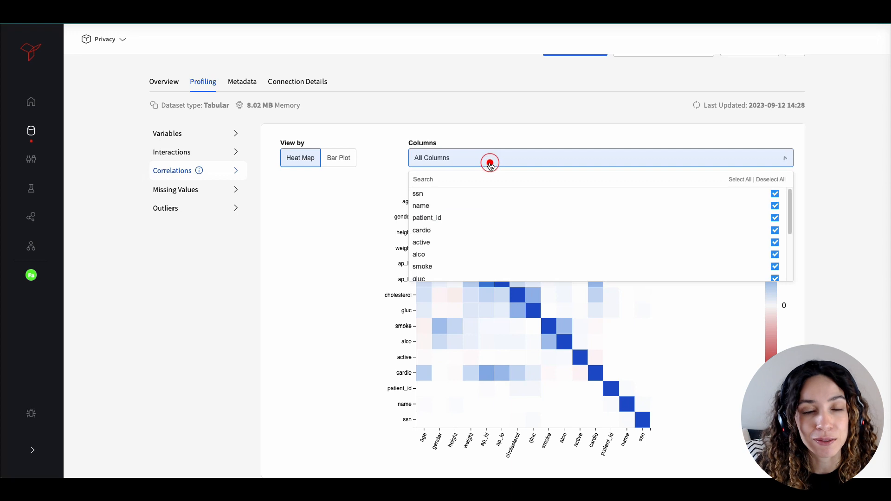
{"action": "mouse_move", "coordinate": [446, 236]}
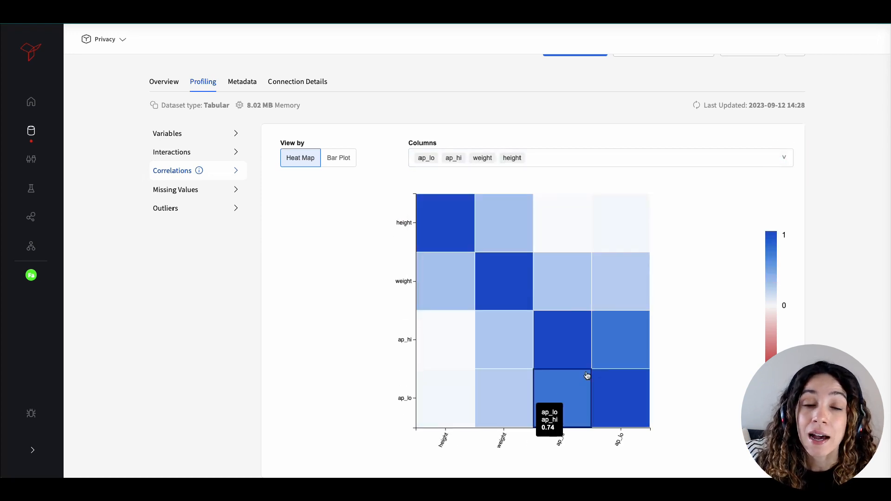
{"action": "left_click", "coordinate": [337, 158]}
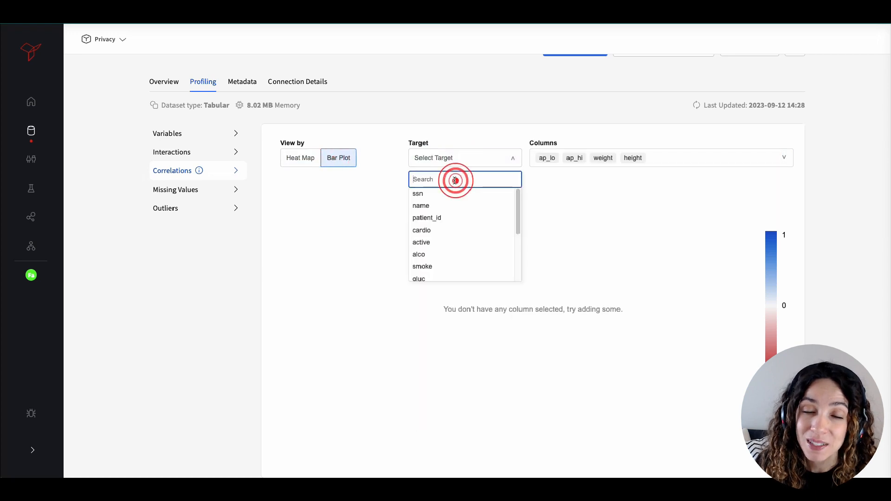
{"action": "left_click", "coordinate": [421, 230]}
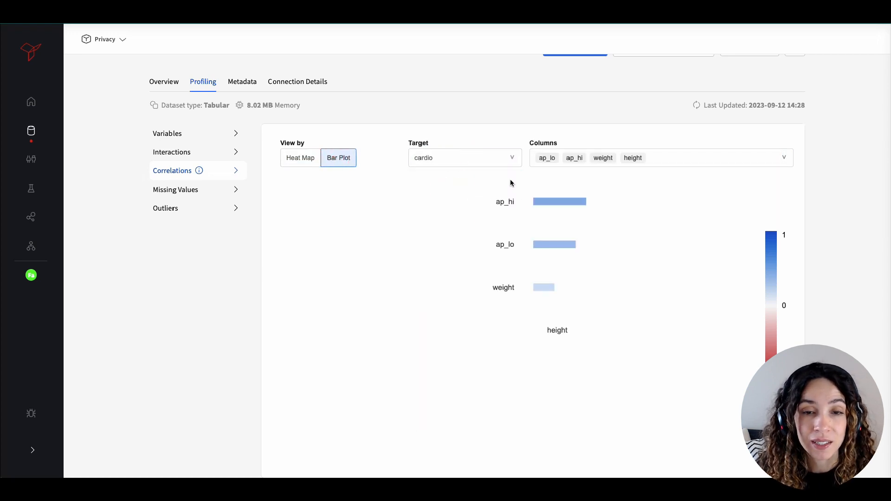
{"action": "left_click", "coordinate": [176, 207]}
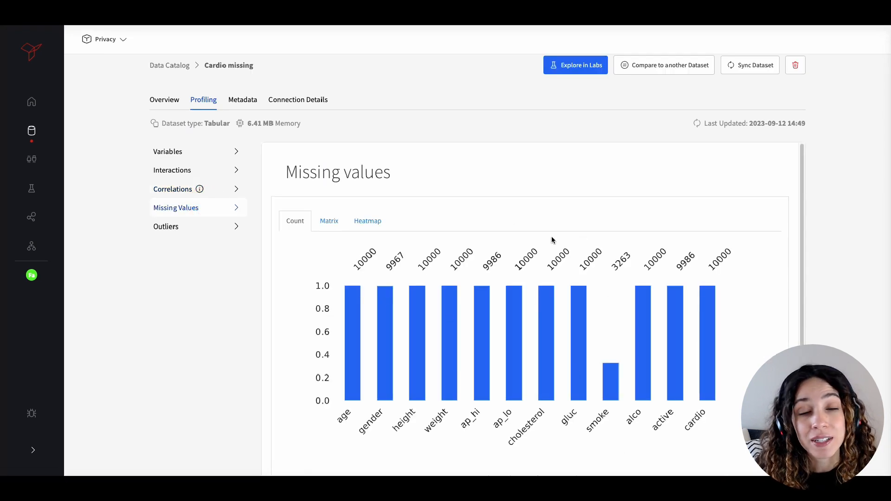
Step: Switch missing values from the count view to the nullity matrix
{"action": "left_click", "coordinate": [329, 221]}
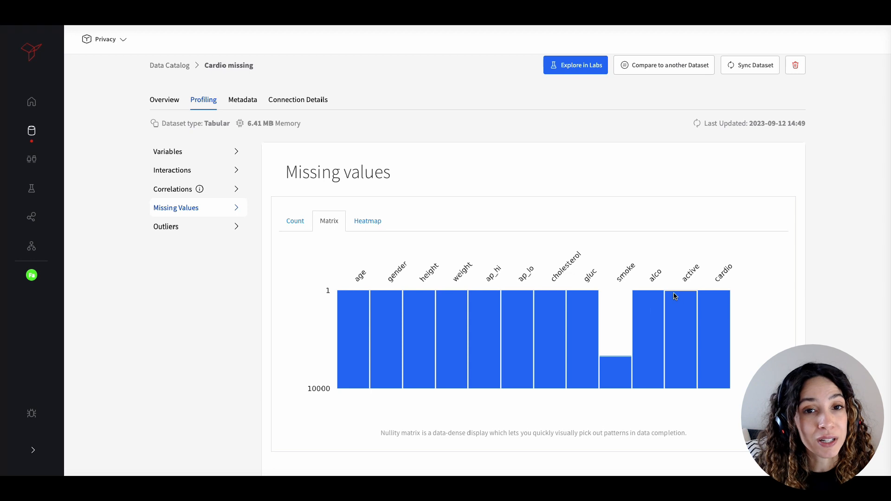
{"action": "left_click", "coordinate": [367, 221]}
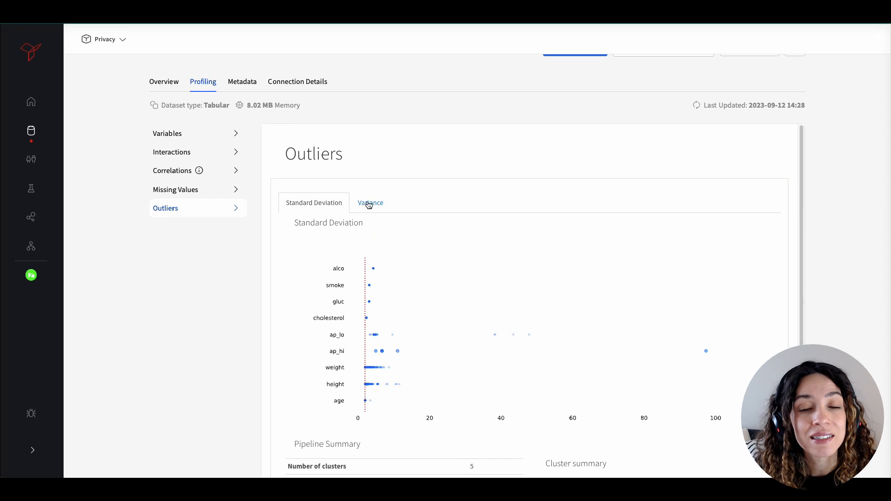
Step: Show the variance PCA outlier projection and its pipeline summary of 3 clusters and 156 outliers
{"action": "left_click", "coordinate": [369, 202]}
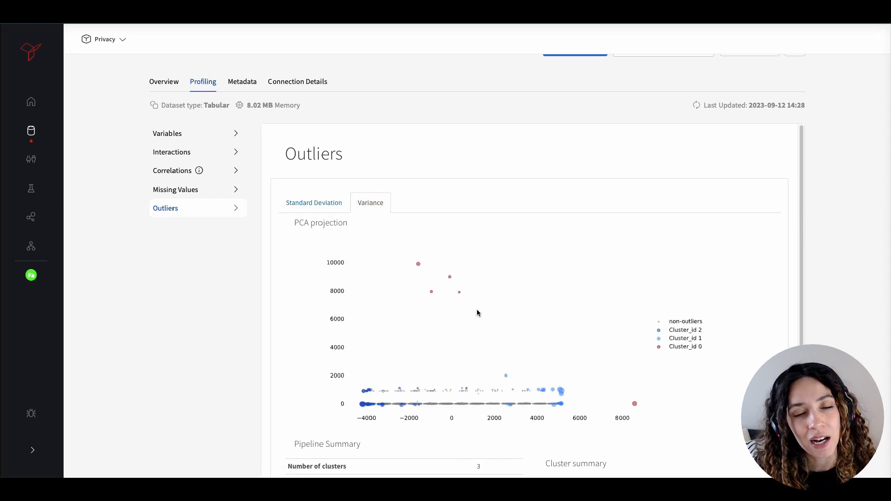
{"action": "scroll", "scroll_direction": "down", "scroll_amount": 3}
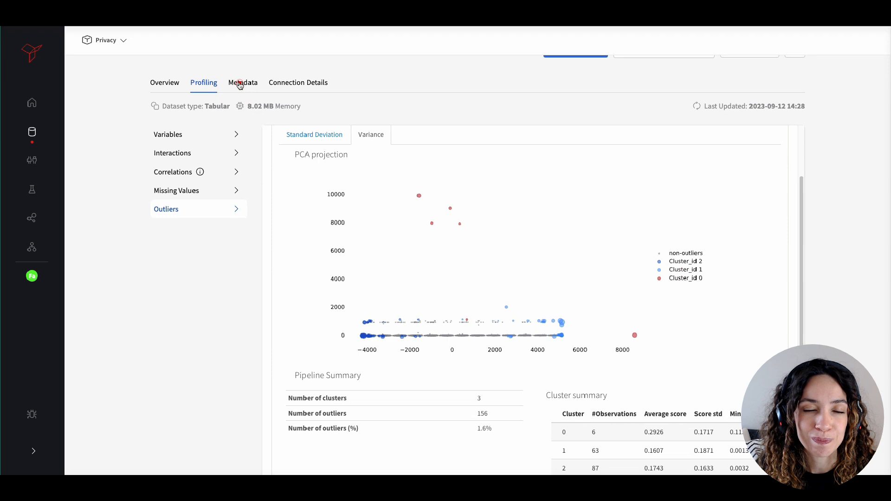
Step: Mark the cholesterol column as PII in the dataset metadata and save
{"action": "left_click", "coordinate": [243, 82]}
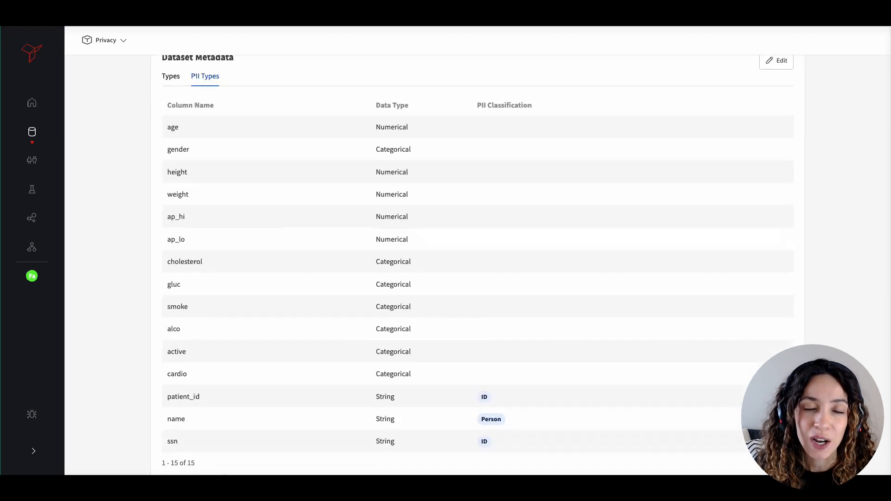
{"action": "left_click", "coordinate": [777, 62]}
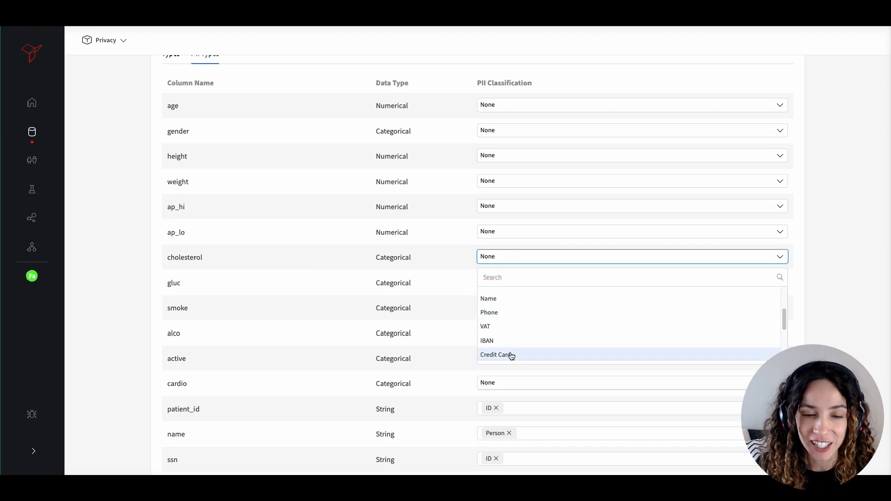
{"action": "left_click", "coordinate": [496, 355]}
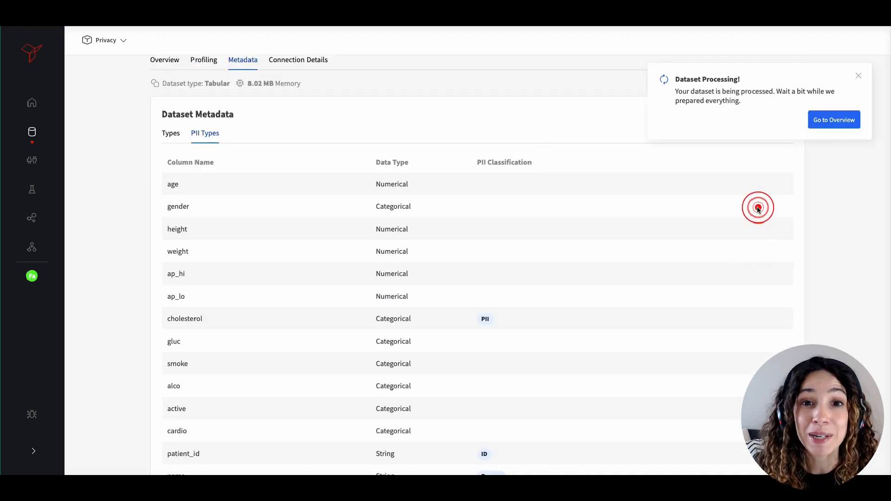